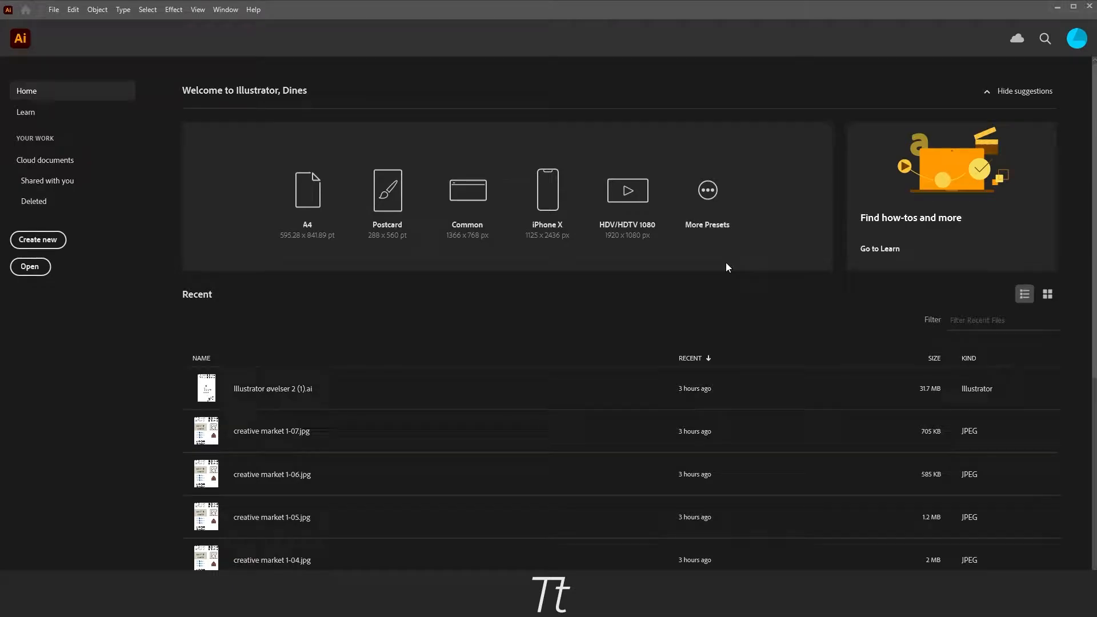
pyautogui.moveTo(375, 292)
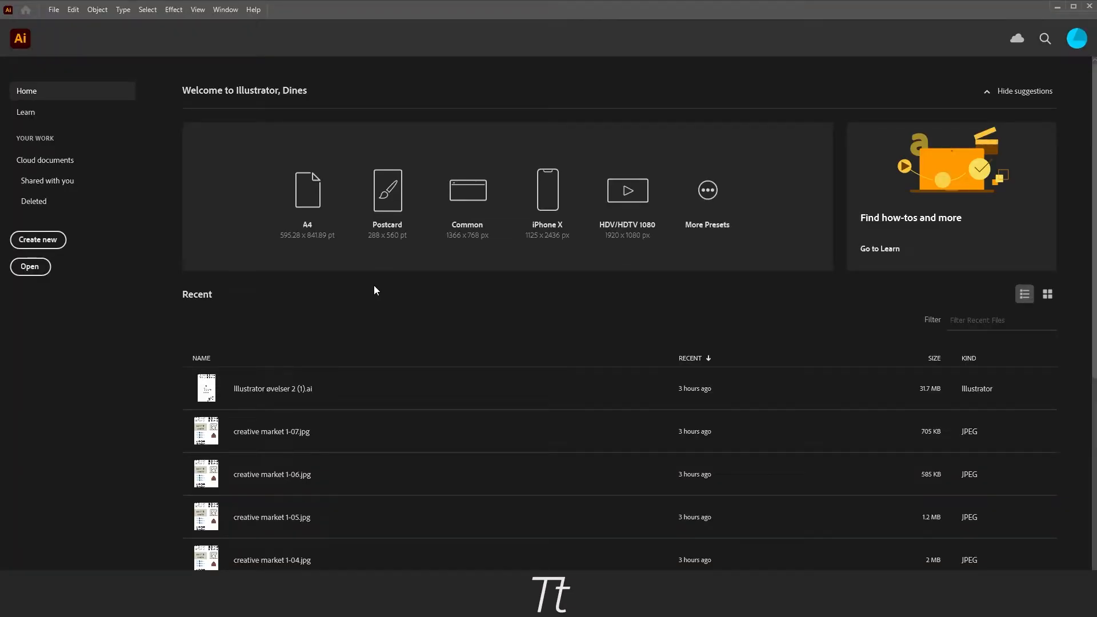
pyautogui.moveTo(20, 241)
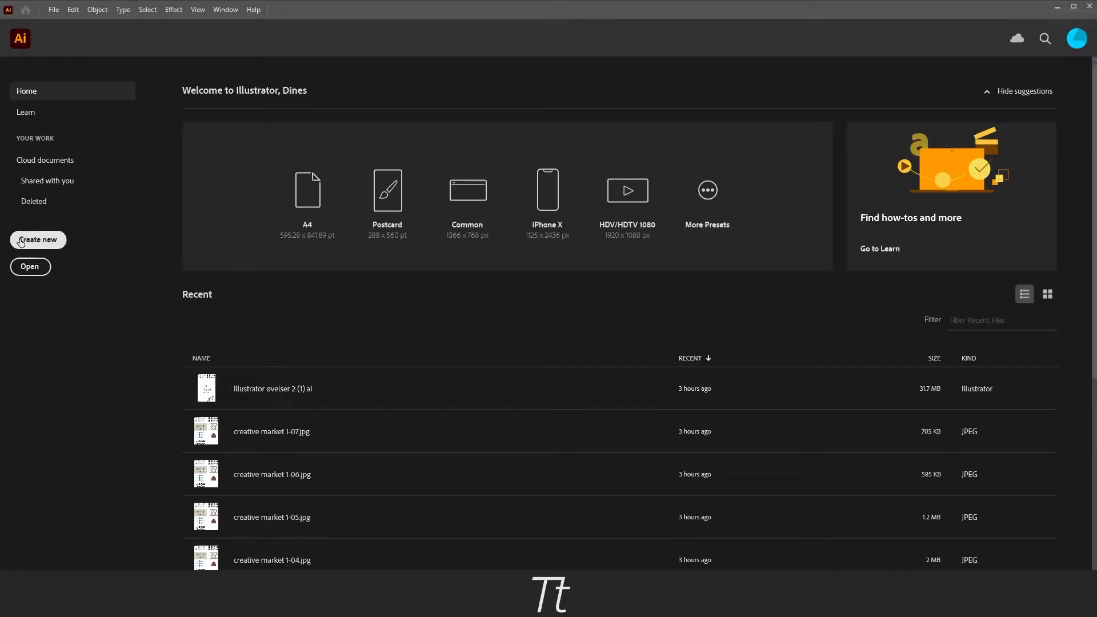
pyautogui.moveTo(44, 238)
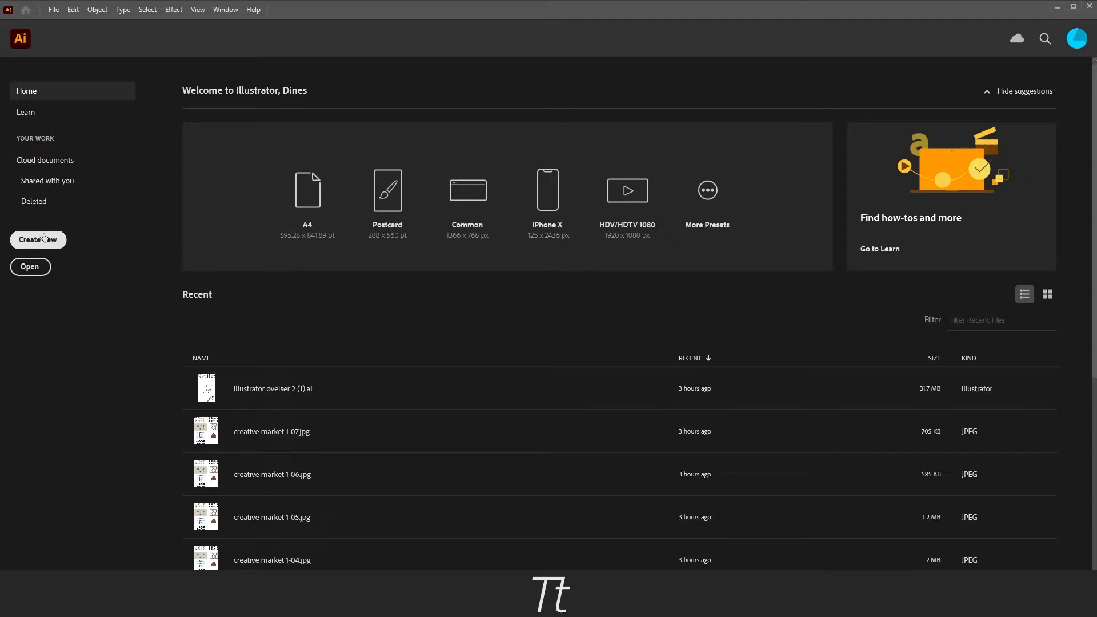
# Create a new blank Letter-size print document (215.9 × 279.4 mm, CMYK).
pyautogui.press('Ctrl+n')
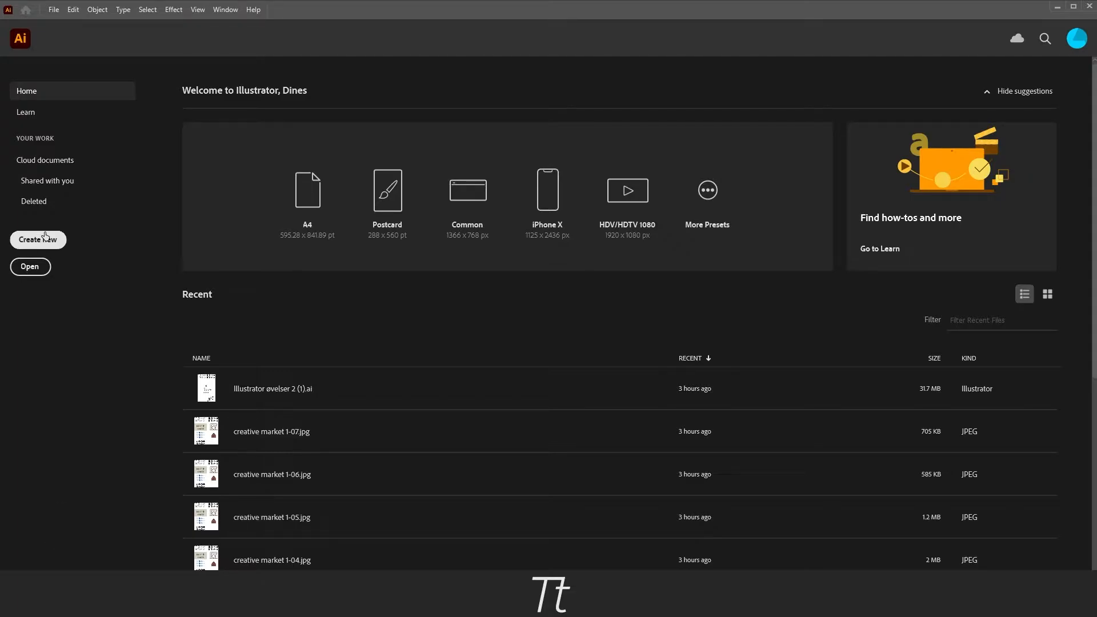
pyautogui.click(38, 240)
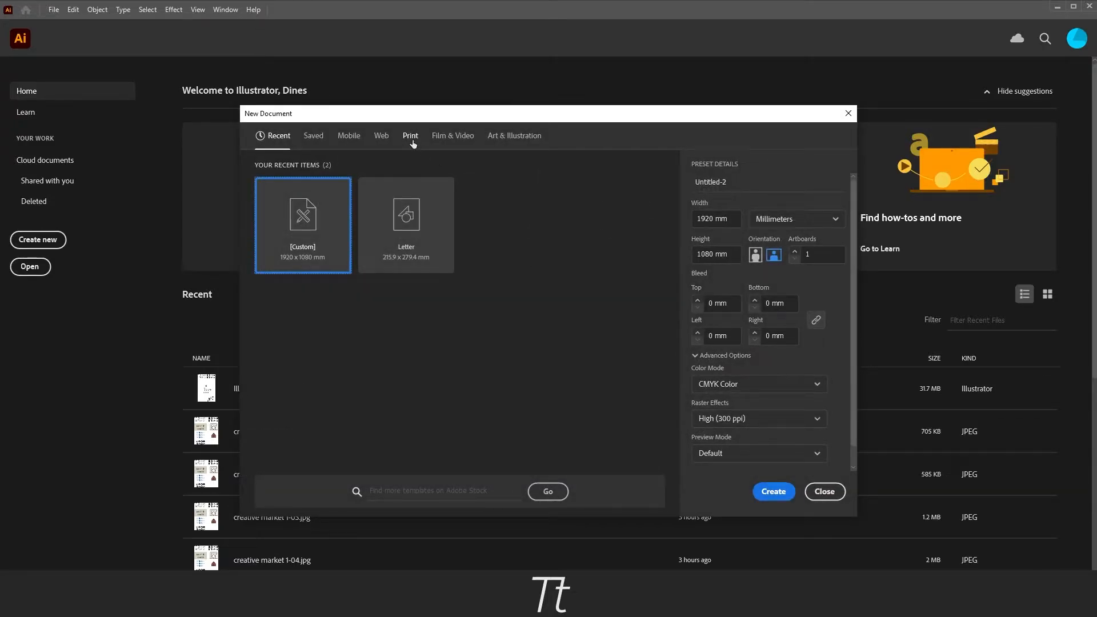
pyautogui.click(410, 135)
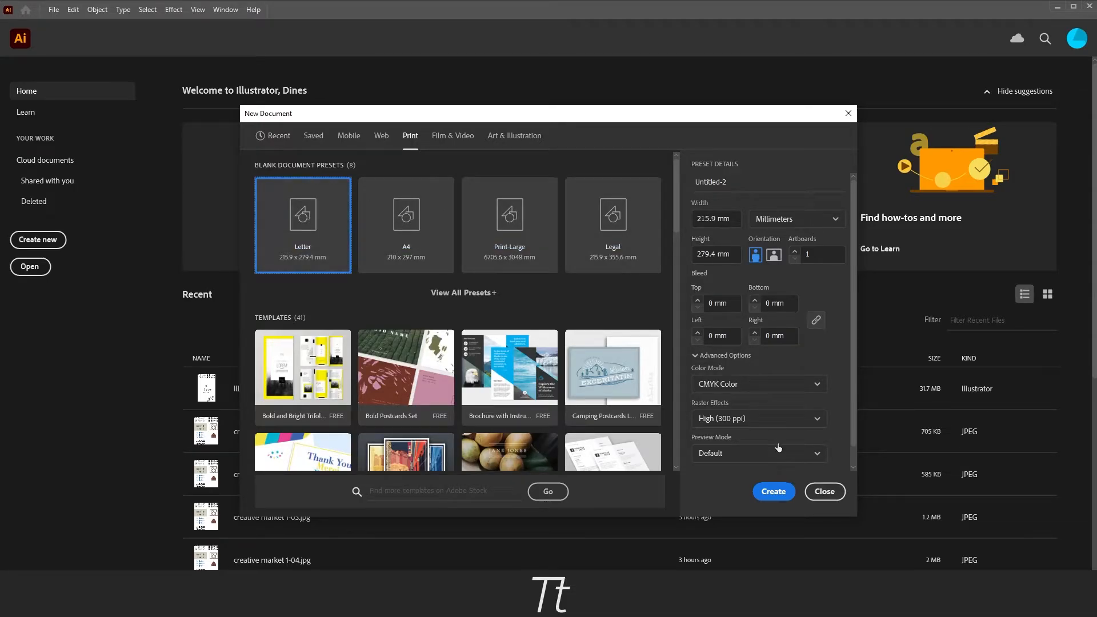
pyautogui.click(825, 491)
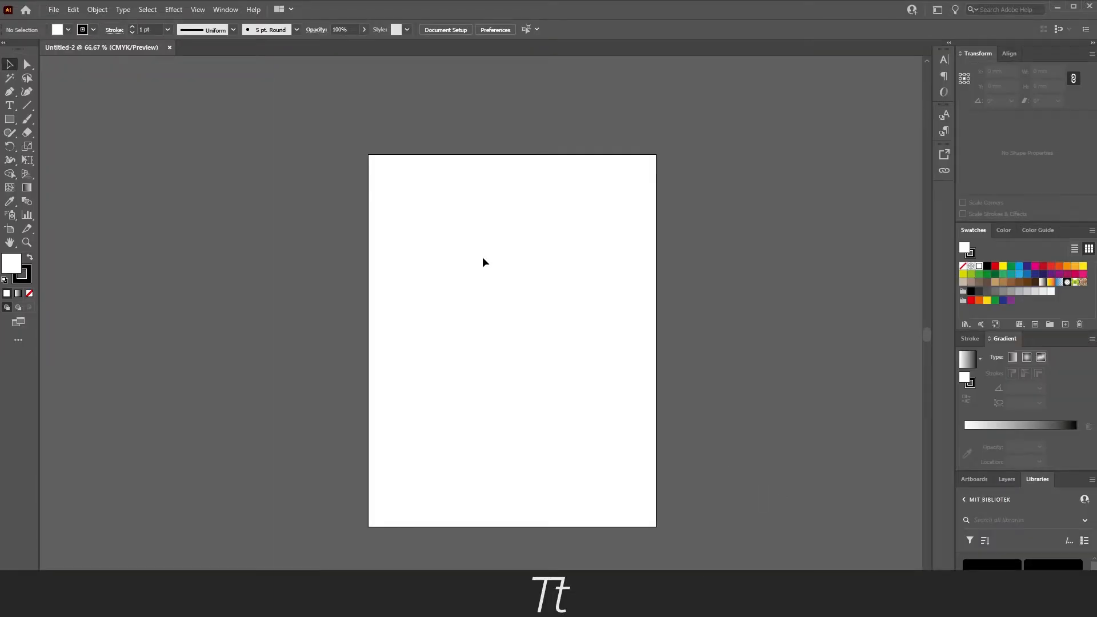
pyautogui.moveTo(366, 162)
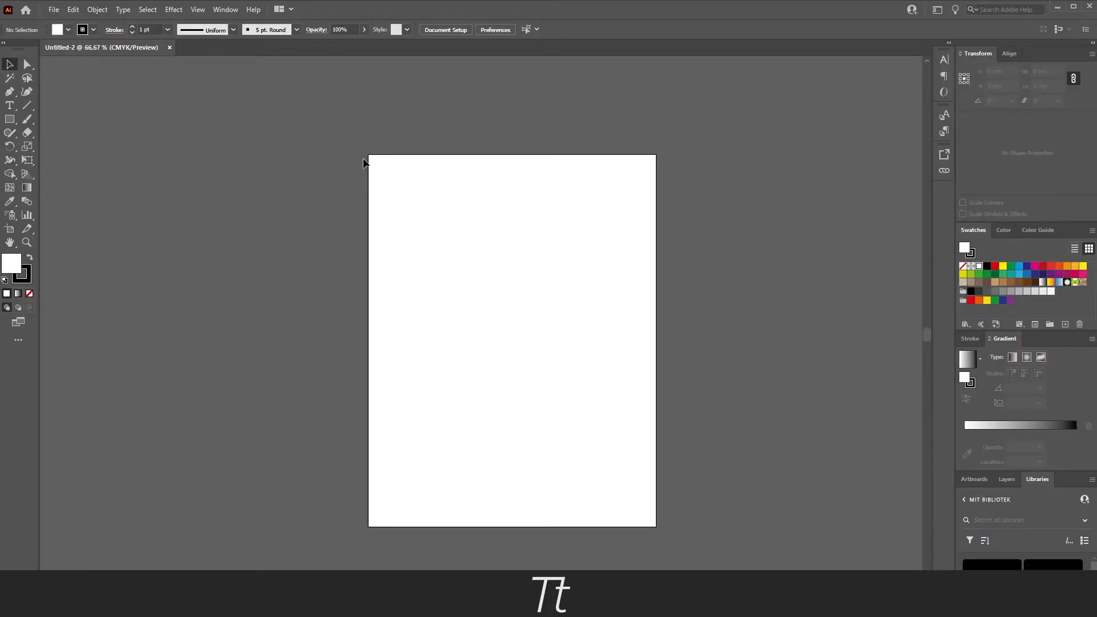
pyautogui.moveTo(400, 224)
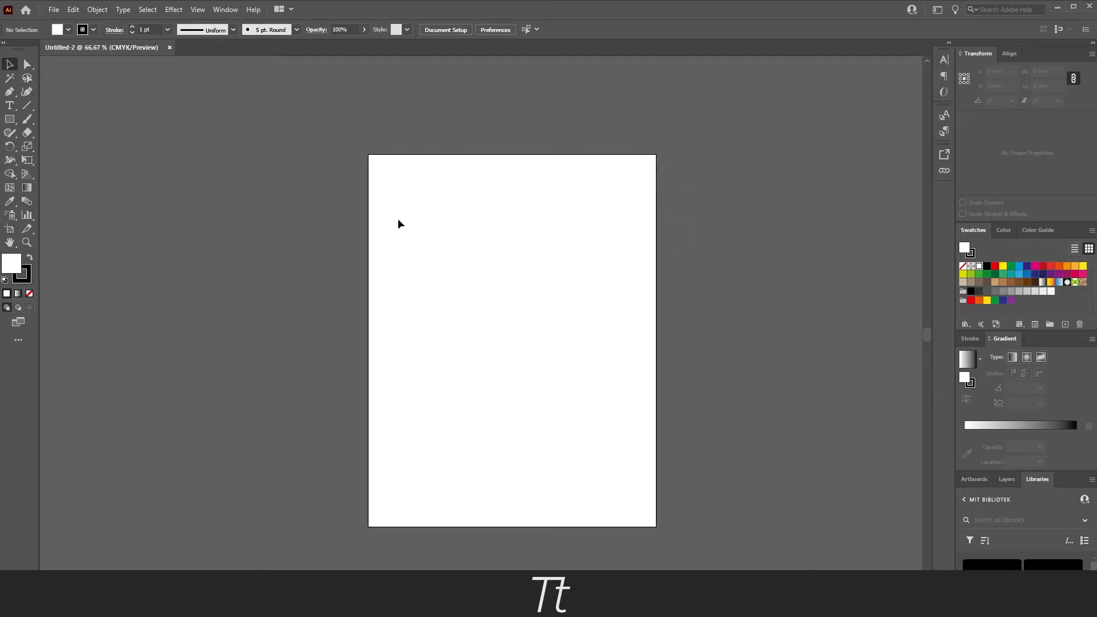
pyautogui.moveTo(671, 168)
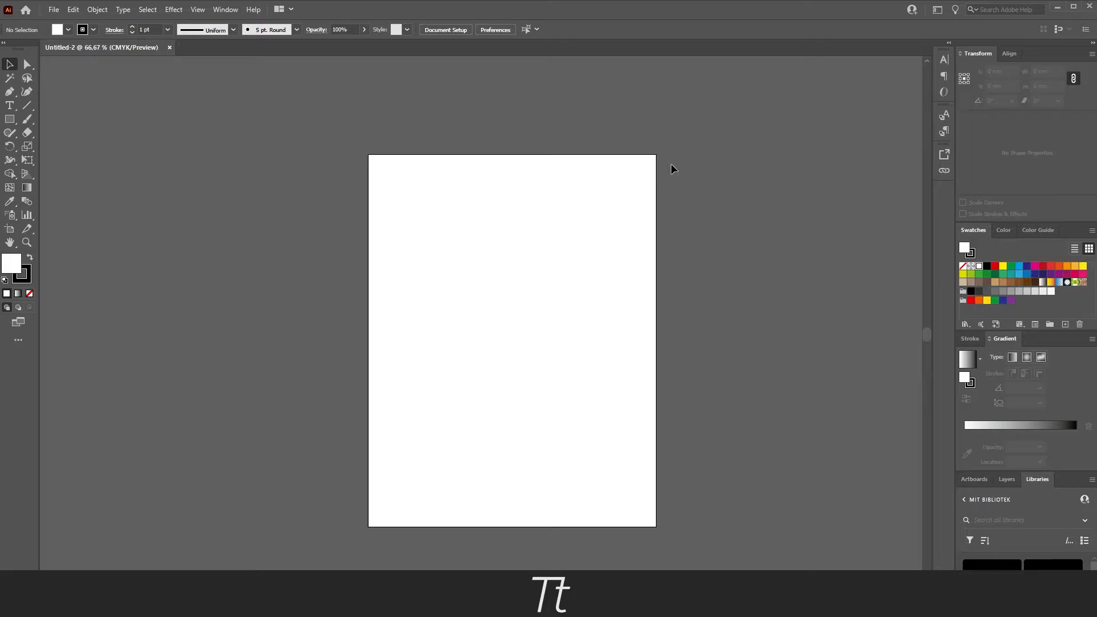
pyautogui.moveTo(653, 172)
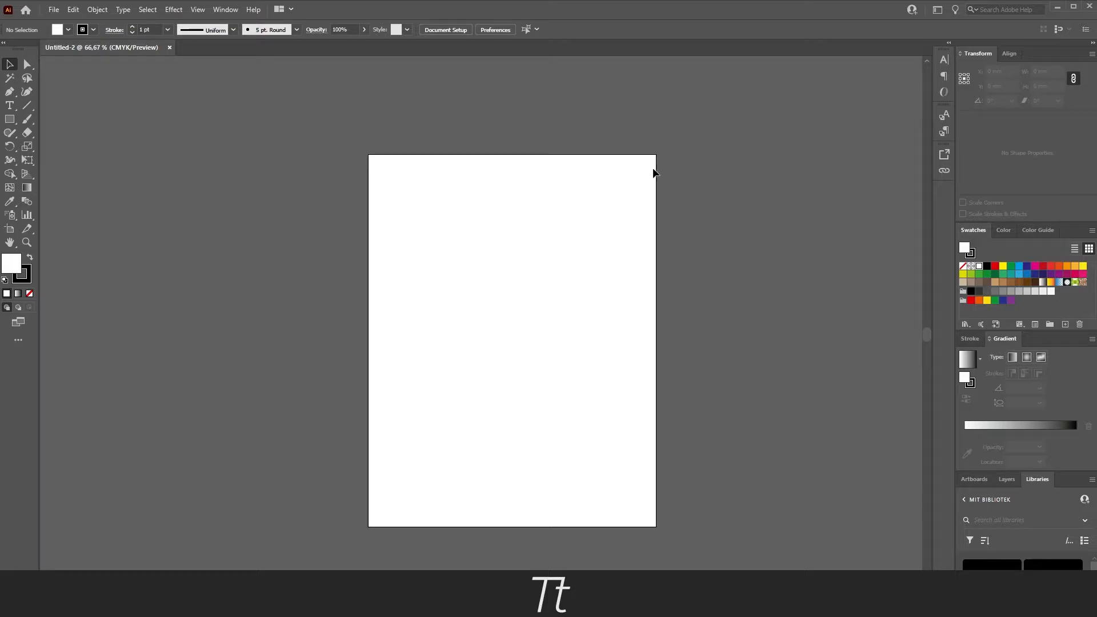
pyautogui.moveTo(623, 258)
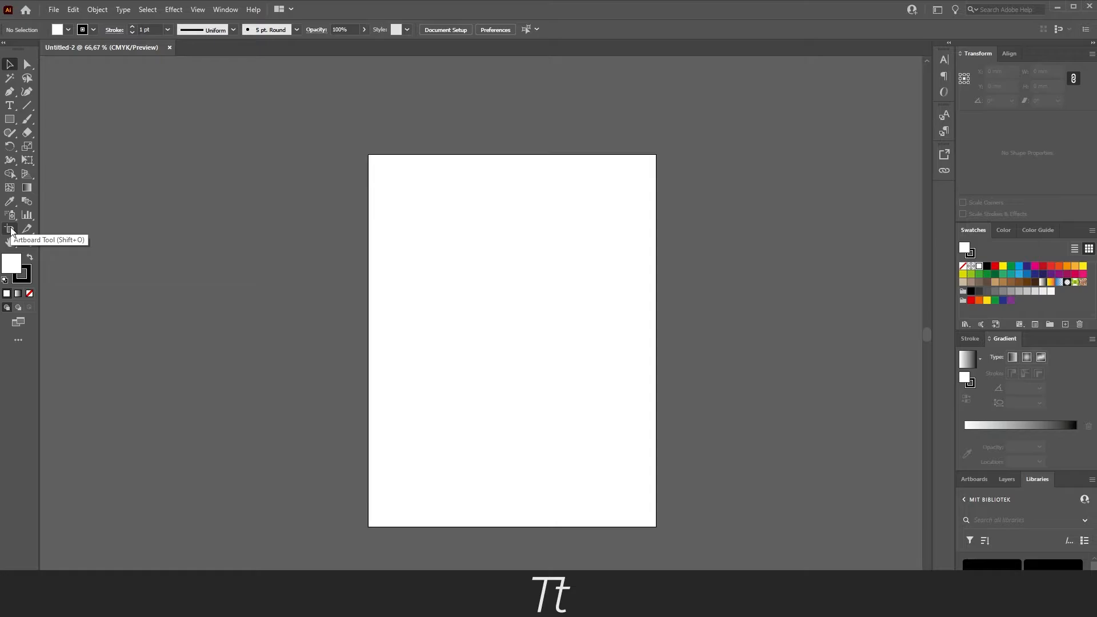
# With the Artboard Tool, resize the artboard to about 303 mm wide by 257 mm tall.
pyautogui.press('shift+o')
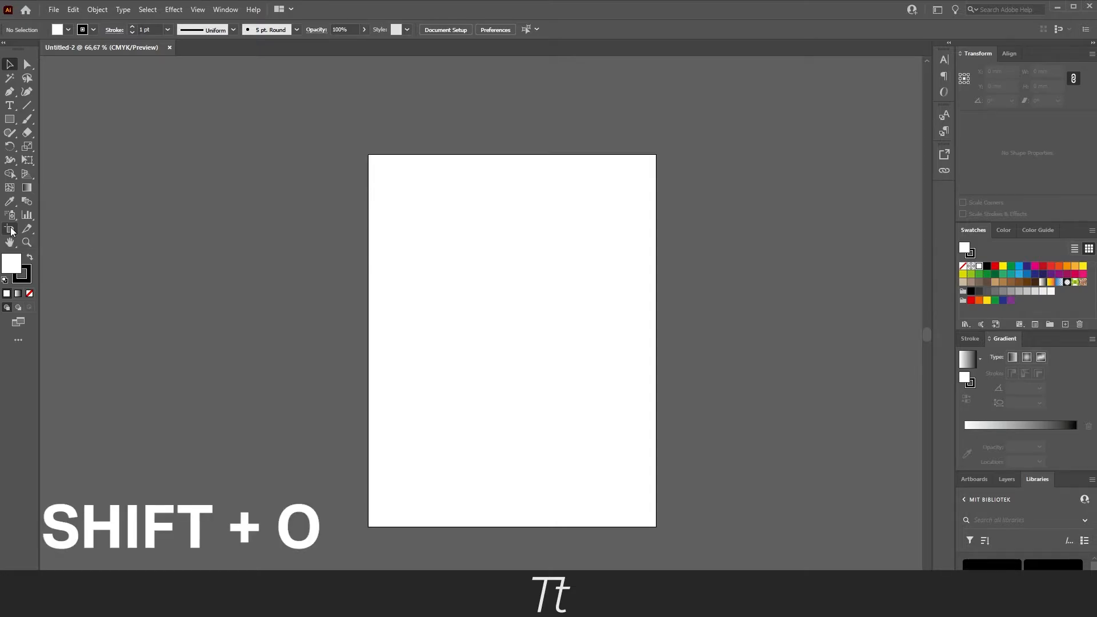
pyautogui.press('shift+o')
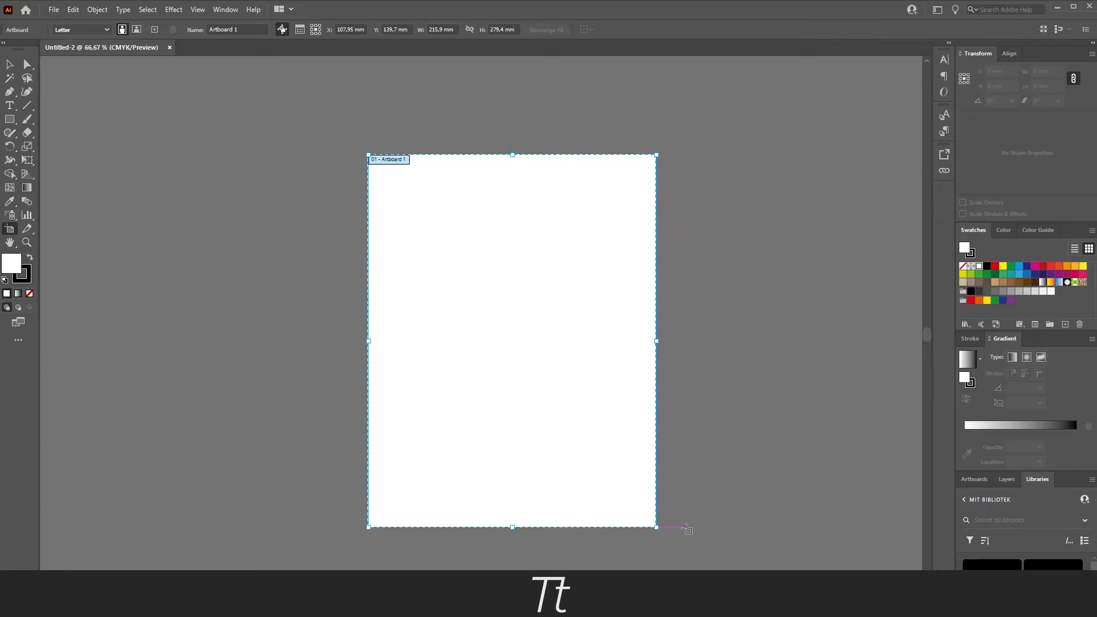
pyautogui.moveTo(657, 343)
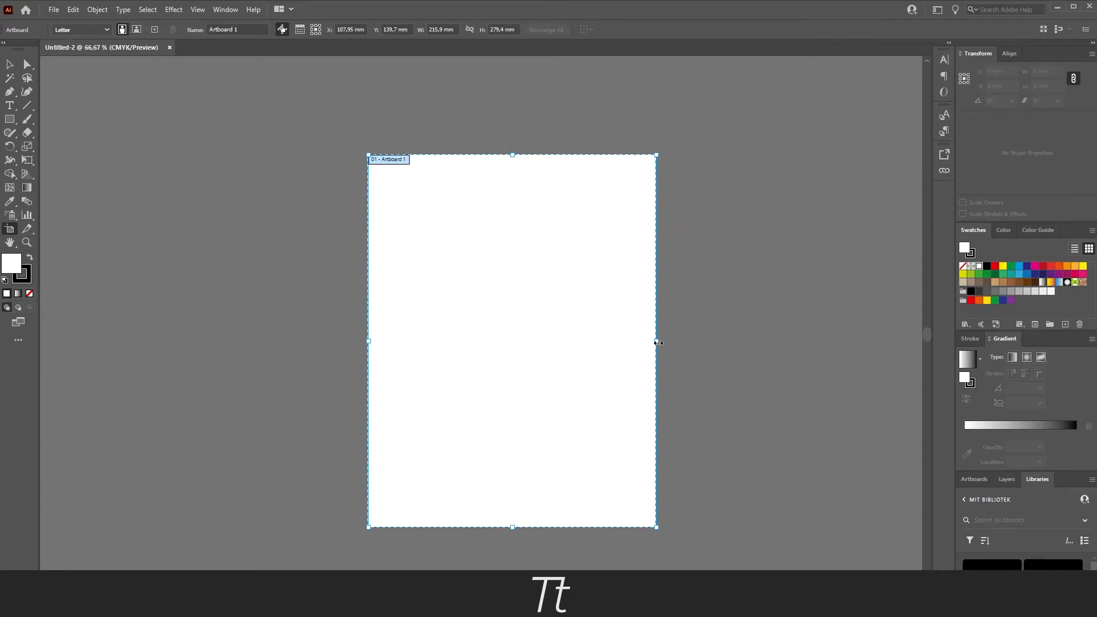
pyautogui.moveTo(655, 341); pyautogui.dragTo(691, 342)
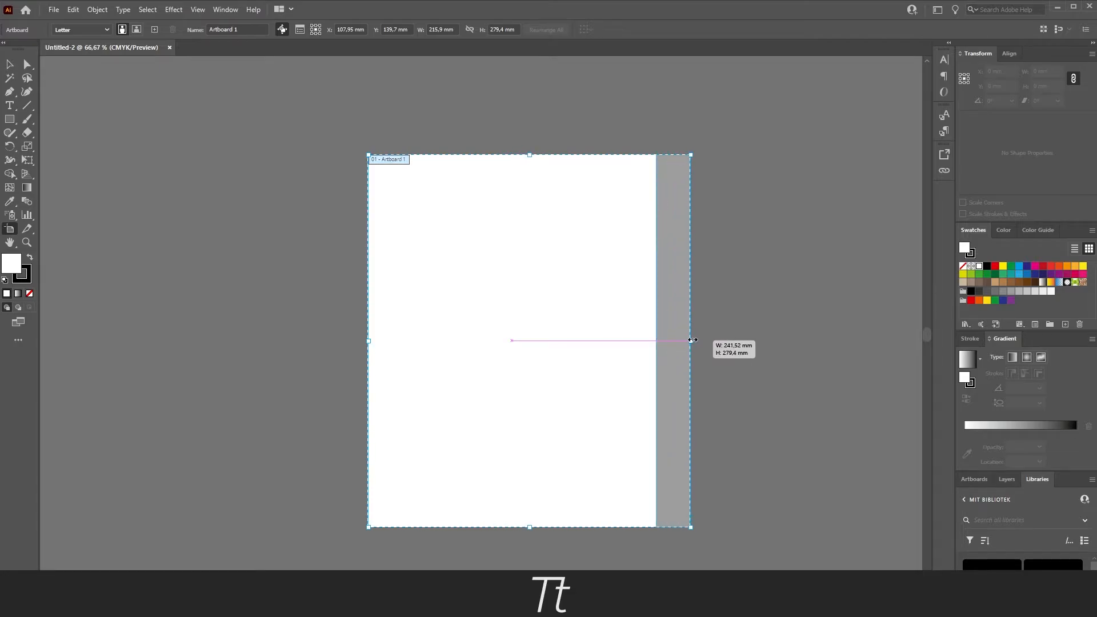
pyautogui.moveTo(690, 340); pyautogui.dragTo(739, 341)
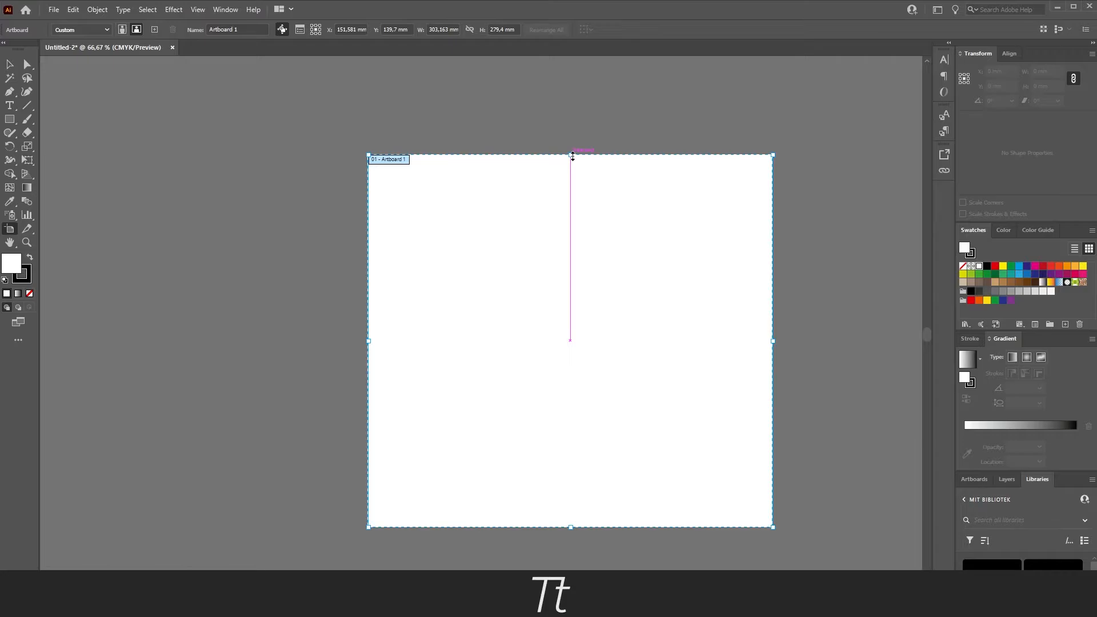
pyautogui.moveTo(571, 156); pyautogui.dragTo(571, 123)
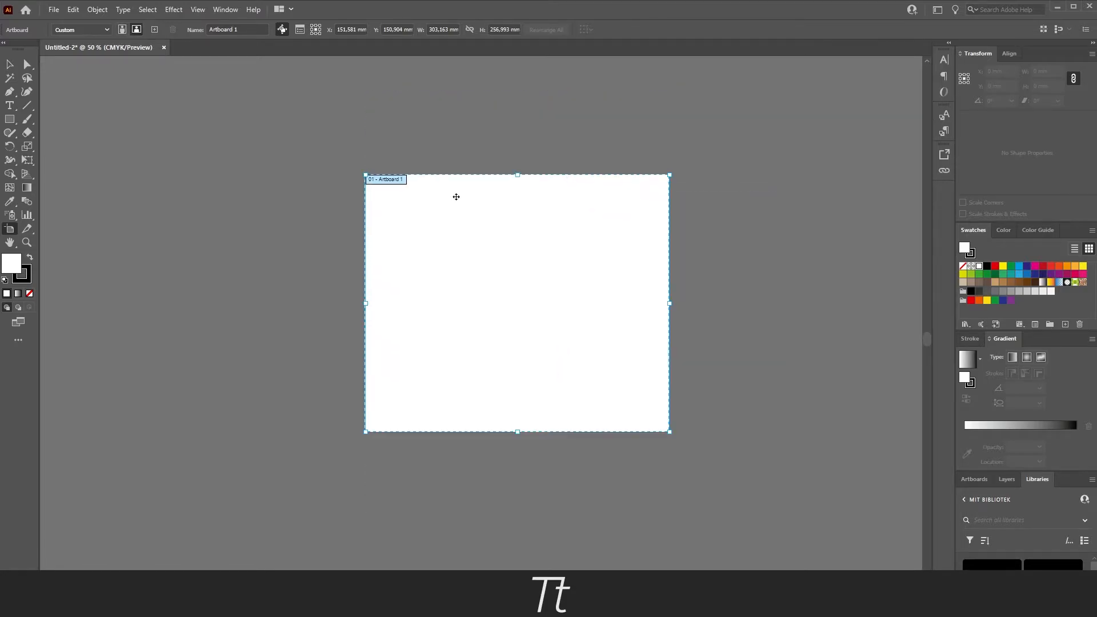
pyautogui.moveTo(512, 221)
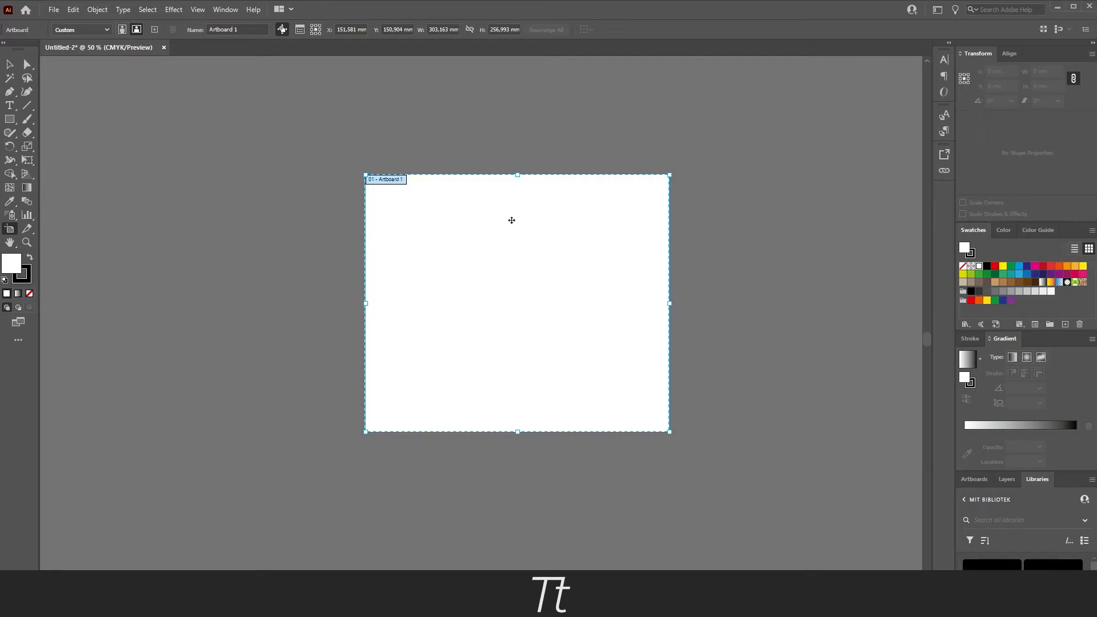
# Drag the 303 × 257 mm artboard up and to the left on the canvas.
pyautogui.moveTo(512, 220); pyautogui.dragTo(453, 203)
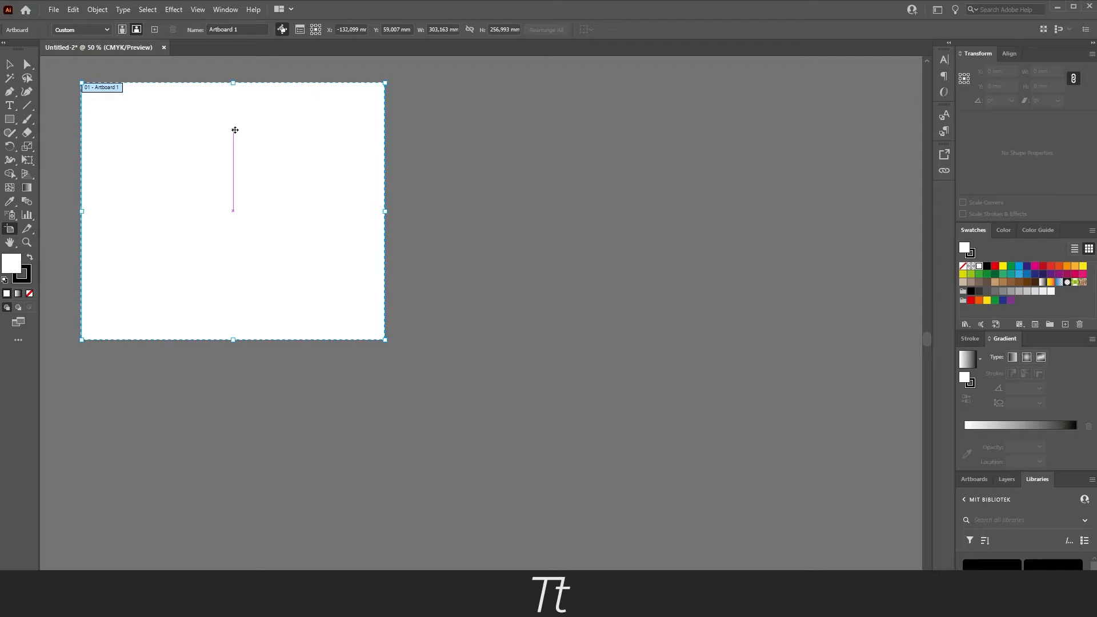
# Duplicate the artboard as 'Artboard 1 copy' beside the original.
pyautogui.press('Ctrl+c')
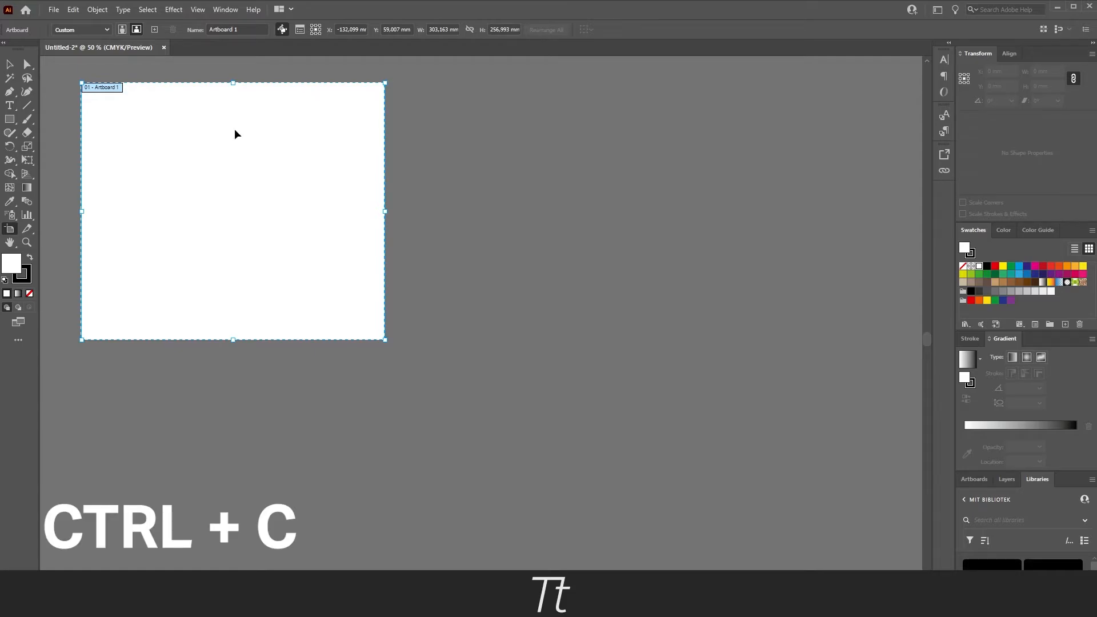
pyautogui.press('ctrl+v')
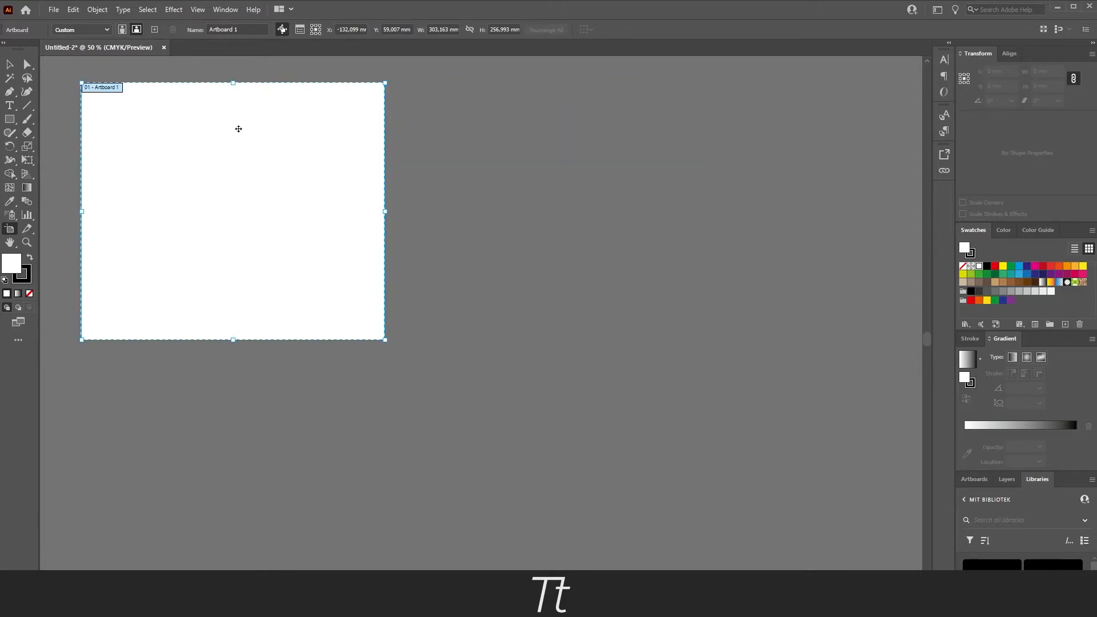
pyautogui.moveTo(276, 169)
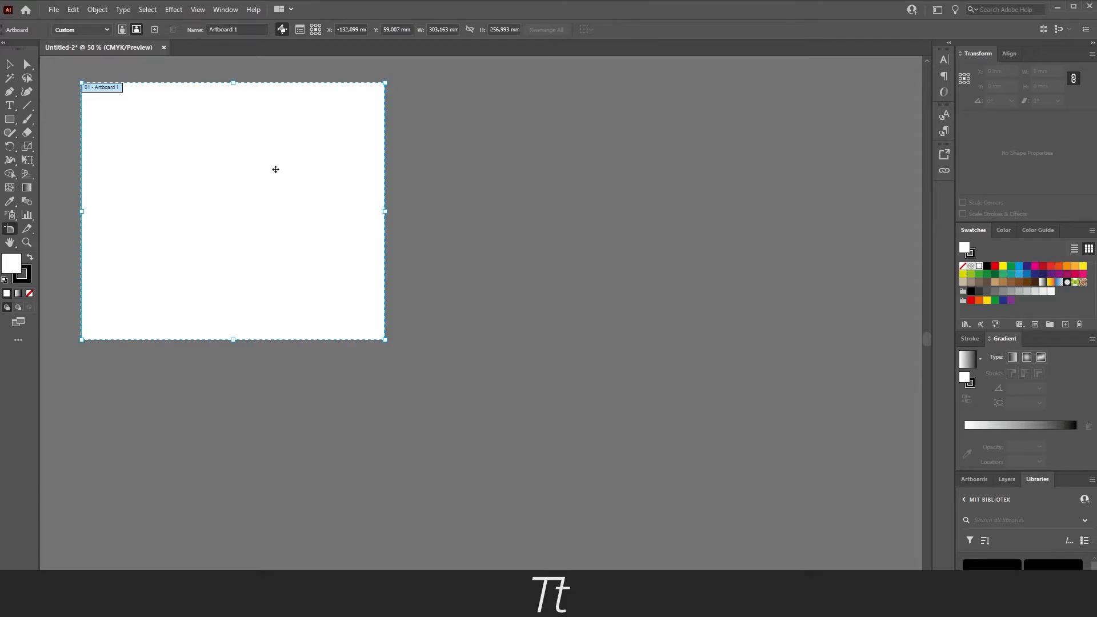
pyautogui.moveTo(272, 170)
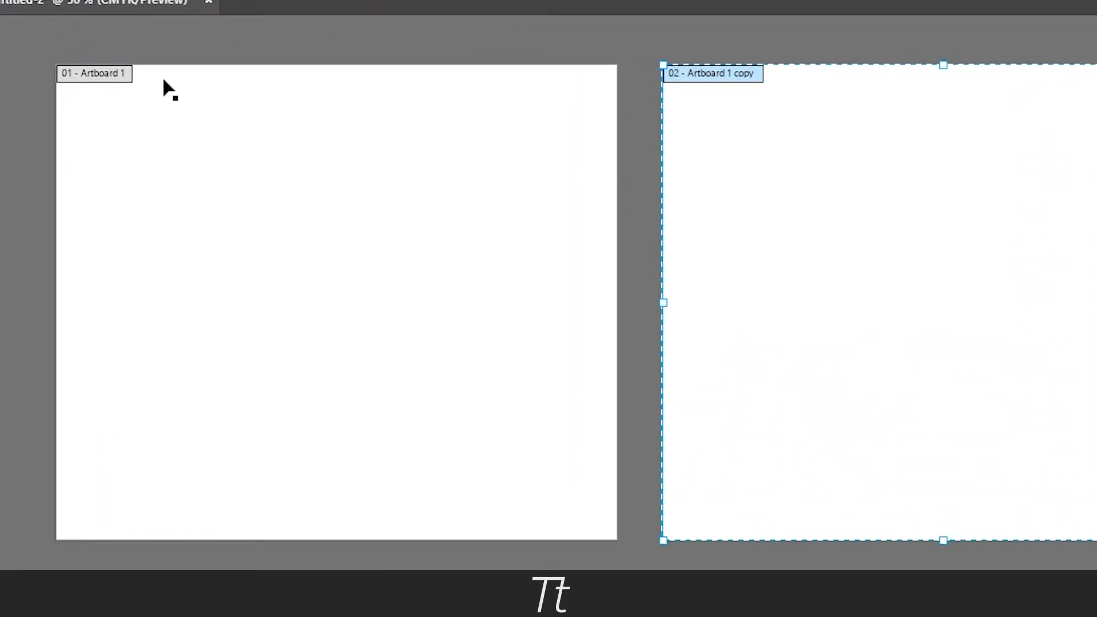
pyautogui.moveTo(757, 167)
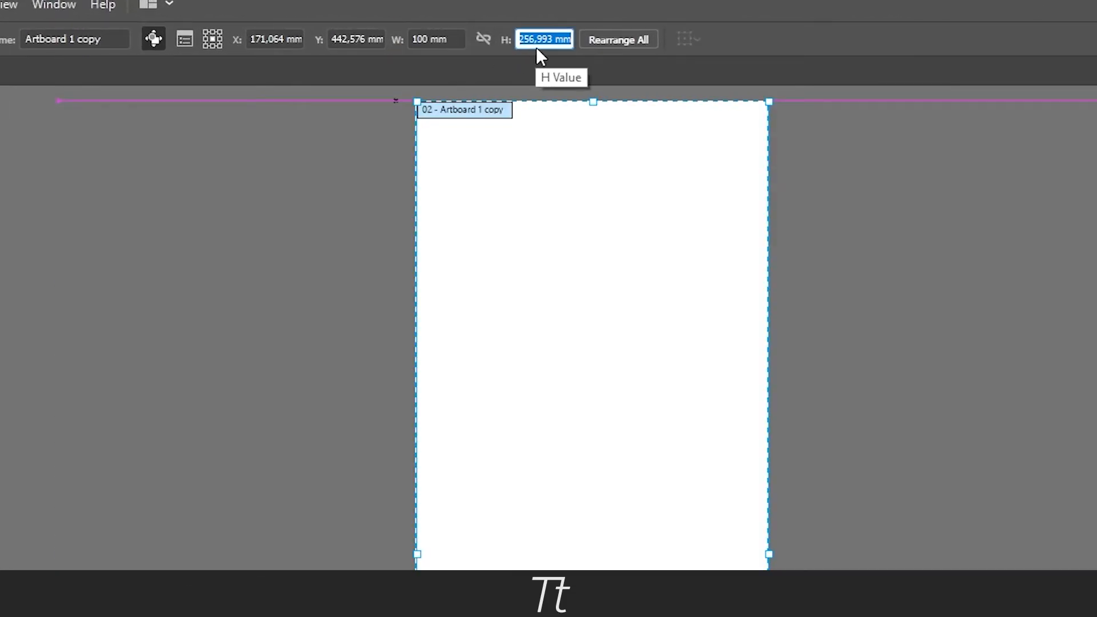
# Set Artboard 1 copy to 100 mm wide by 300 mm tall.
pyautogui.write('300 mm')
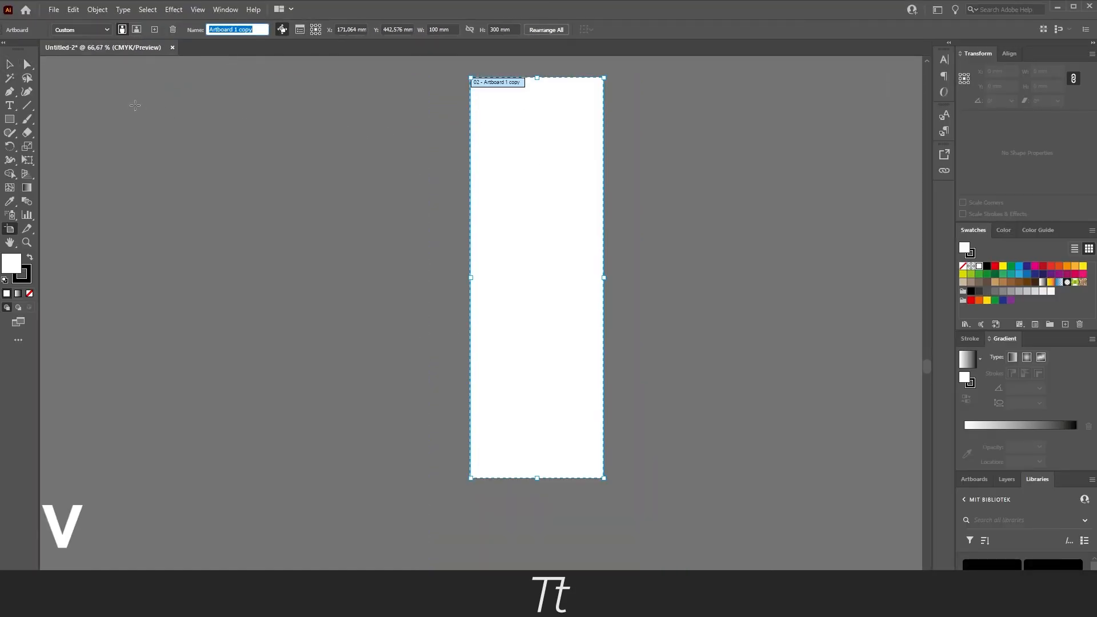
pyautogui.moveTo(9, 67)
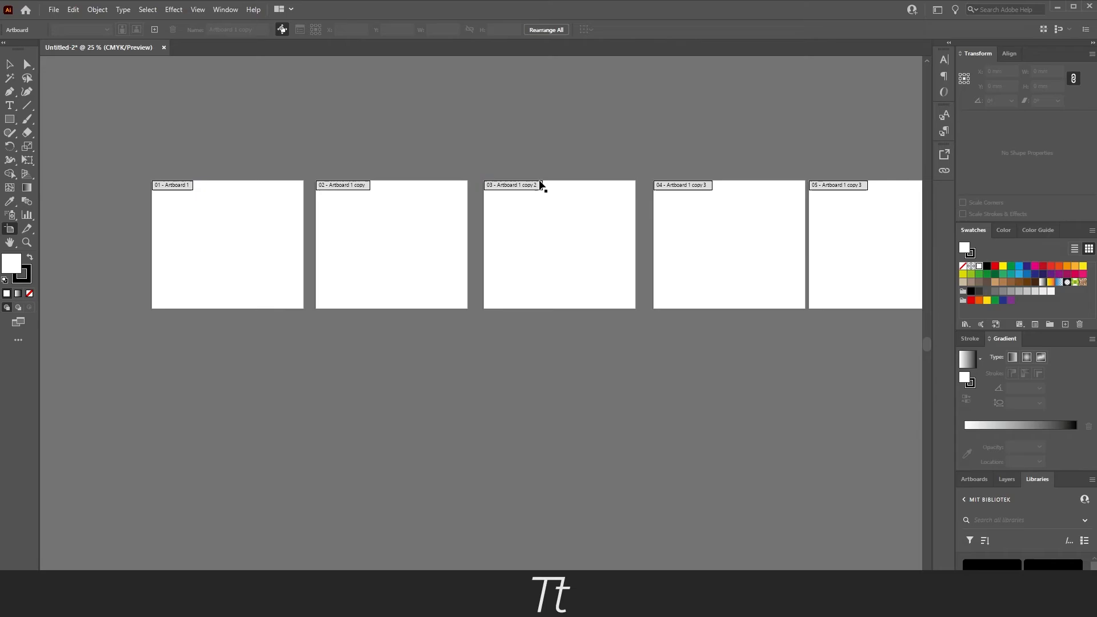
pyautogui.moveTo(9, 231)
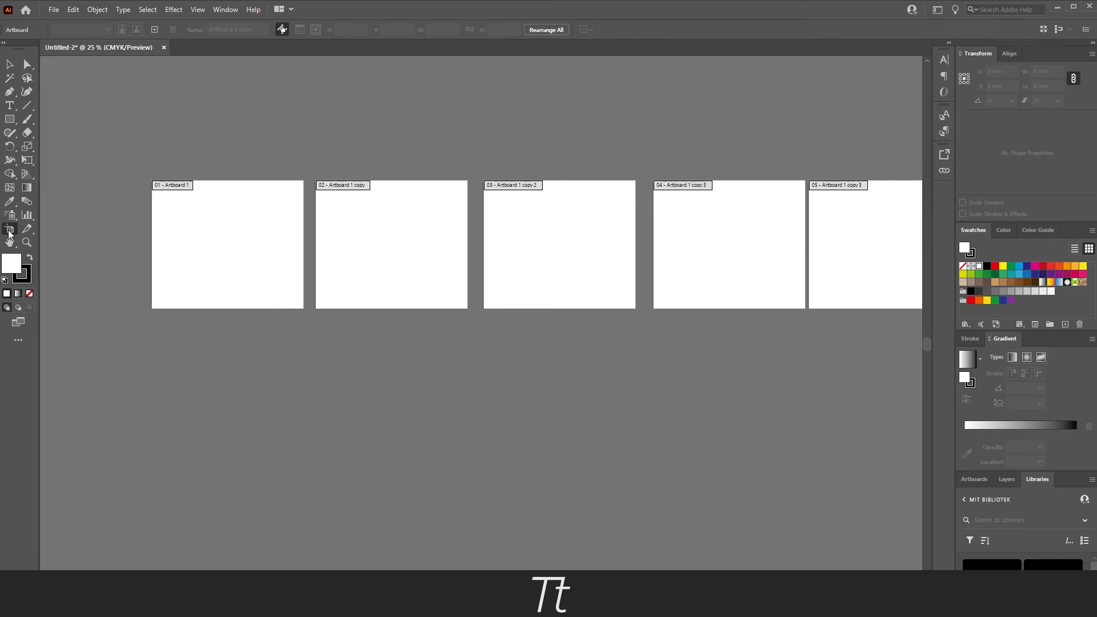